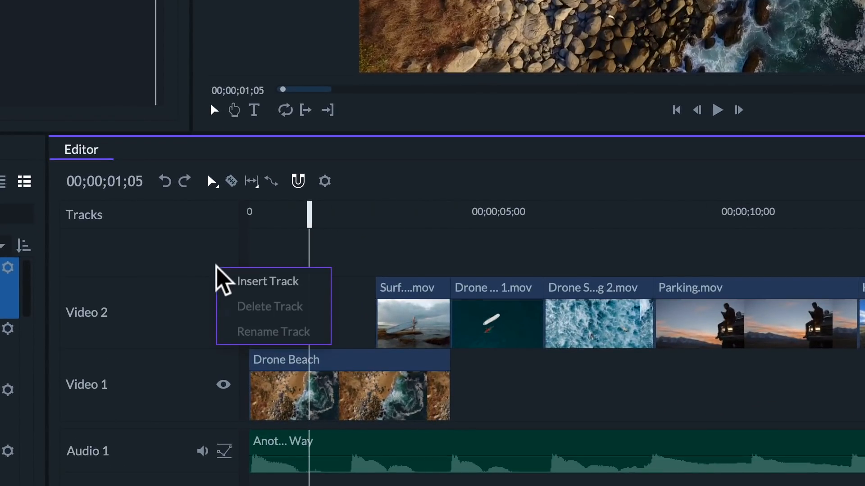
- Insert a Video 3 track and move the Surf clip from Video 2 up onto it
click(411, 298)
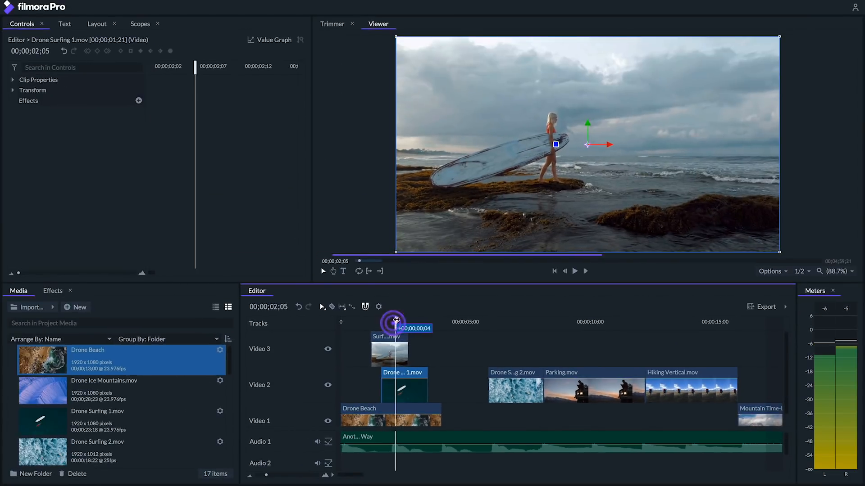
click(395, 328)
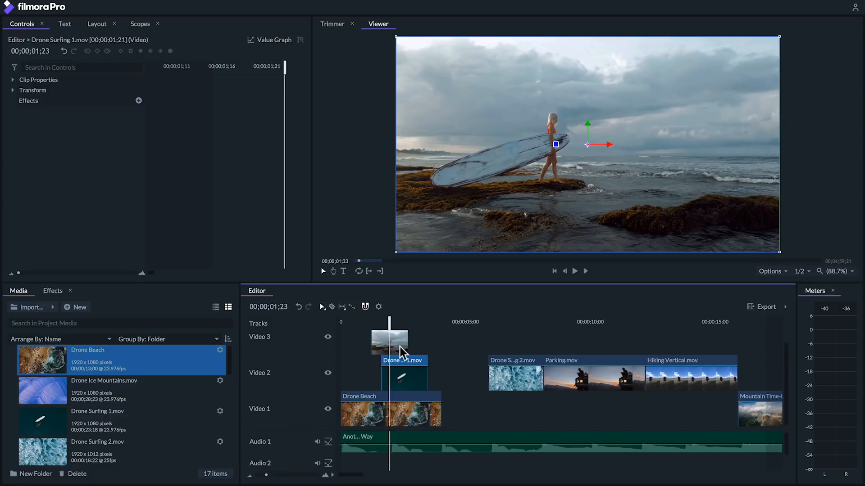
right_click(389, 342)
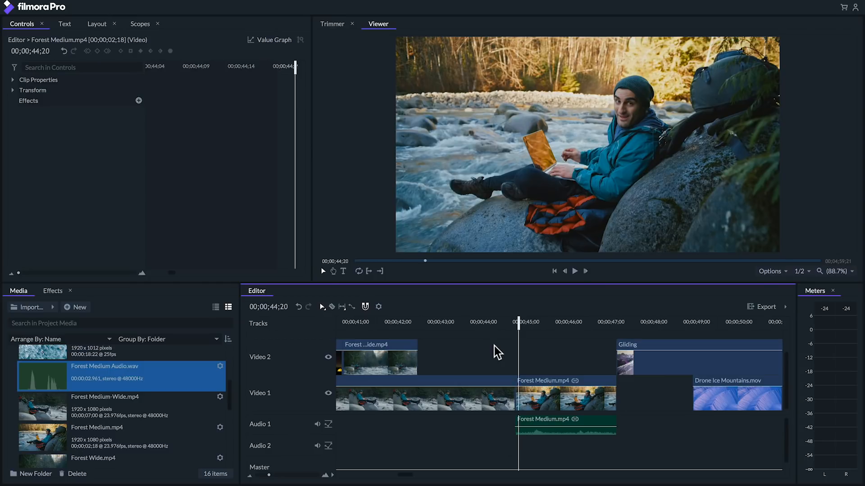
- Drop Forest Medium Audio.wav onto Audio 2 beneath the Forest Medium.mp4 clip
click(574, 271)
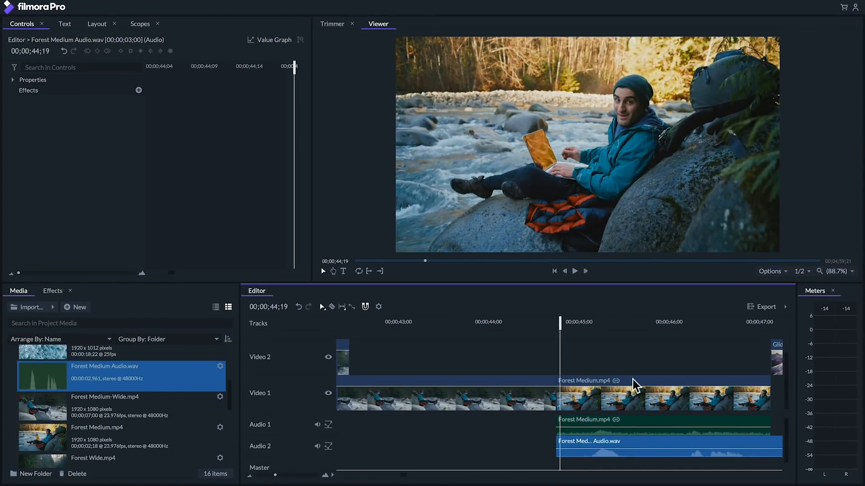
right_click(635, 385)
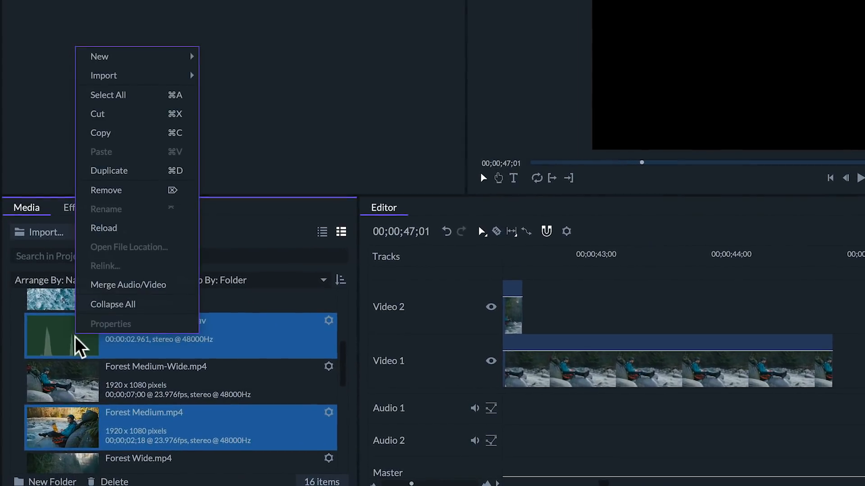
mouse_move(113, 314)
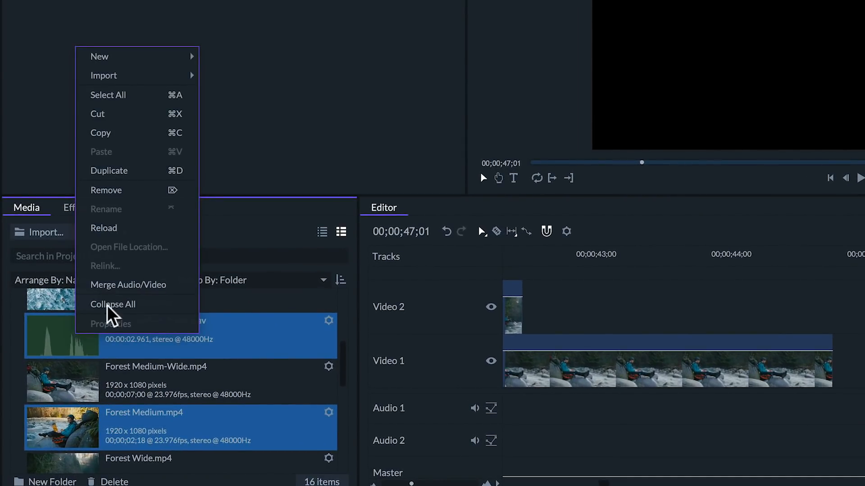
- Merge Audio/Video on the selected items and select the Forest Medium.mp4 (Merged) clip
click(128, 285)
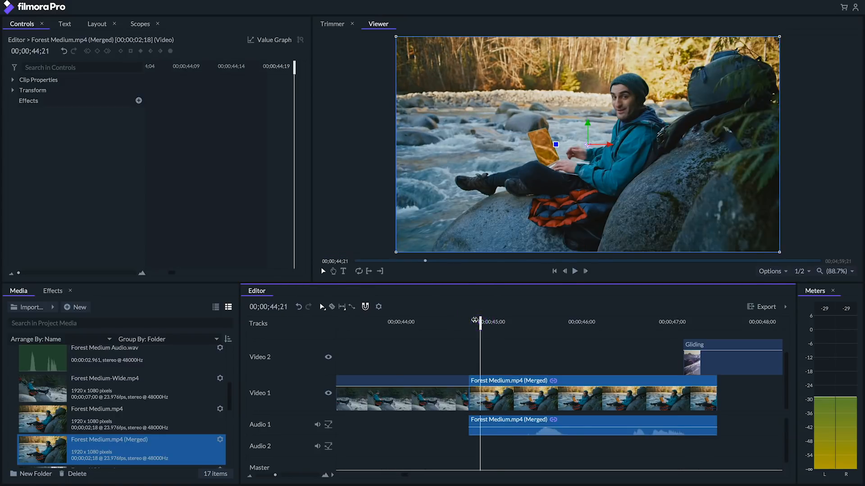
click(574, 271)
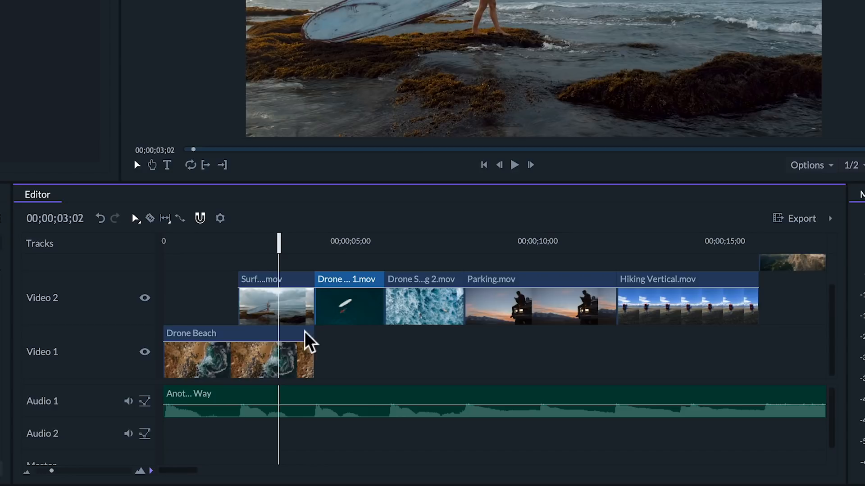
click(237, 361)
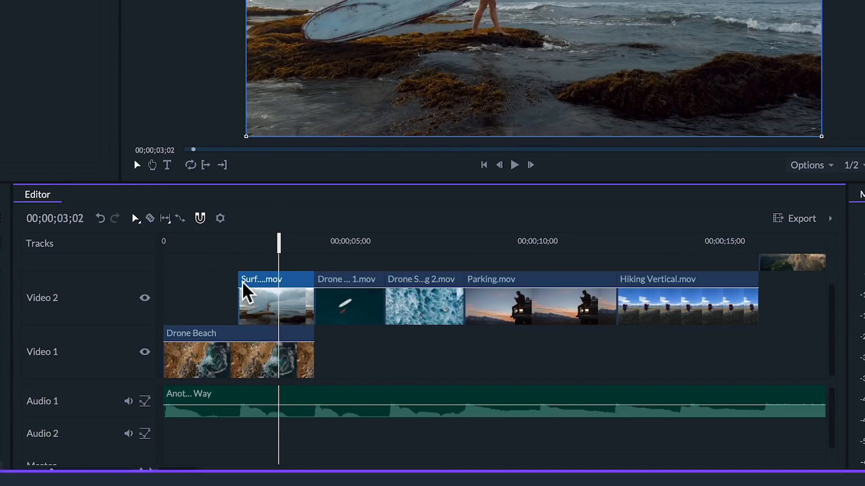
click(150, 218)
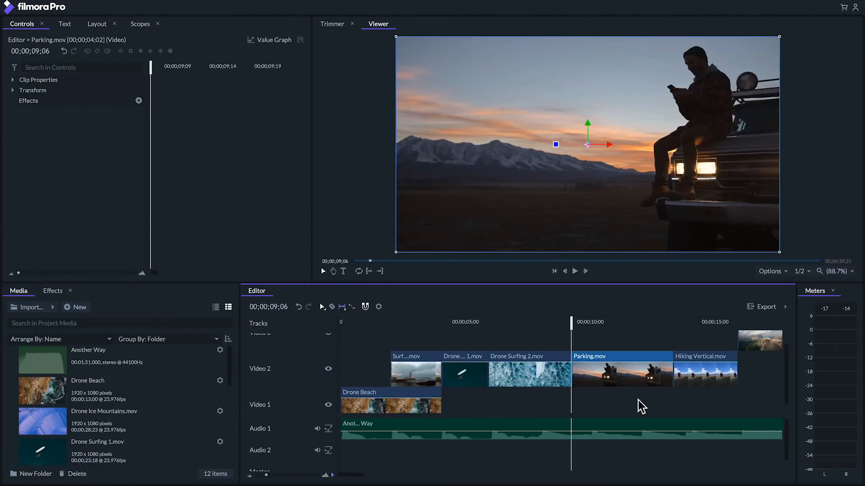
- Slip the contents of Parking.mov so a different portion plays, keeping position and length
click(574, 271)
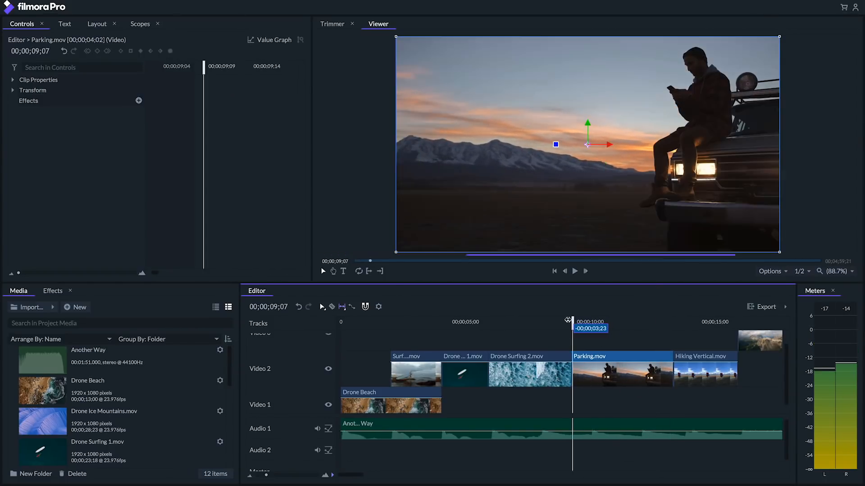
key(y)
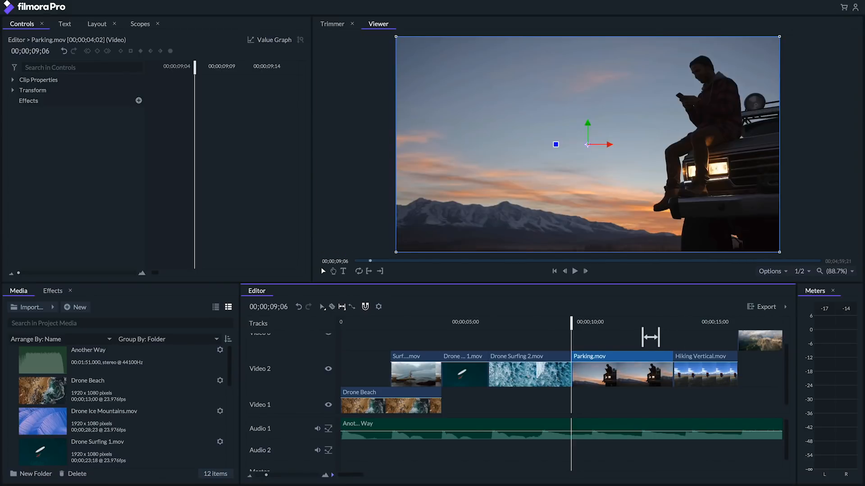
click(574, 272)
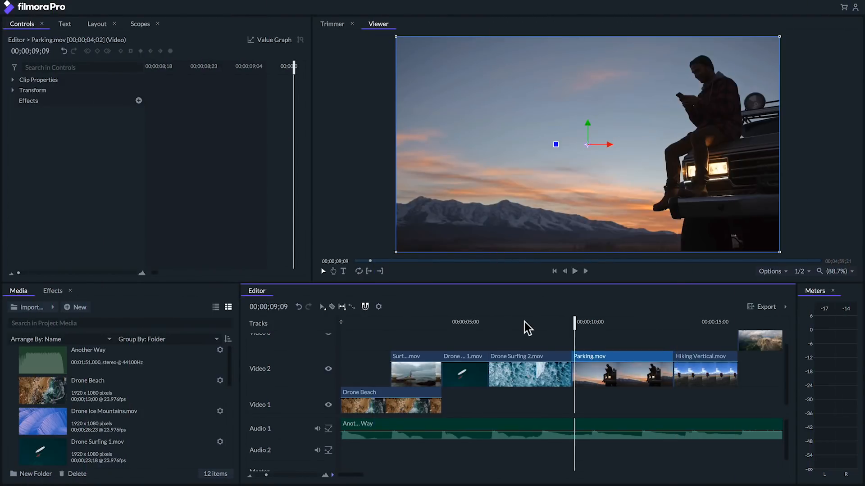
- Slide Parking.mov left with the Slide tool (U), trimming Drone Surfing 2 and extending Hiking Vertical
click(524, 323)
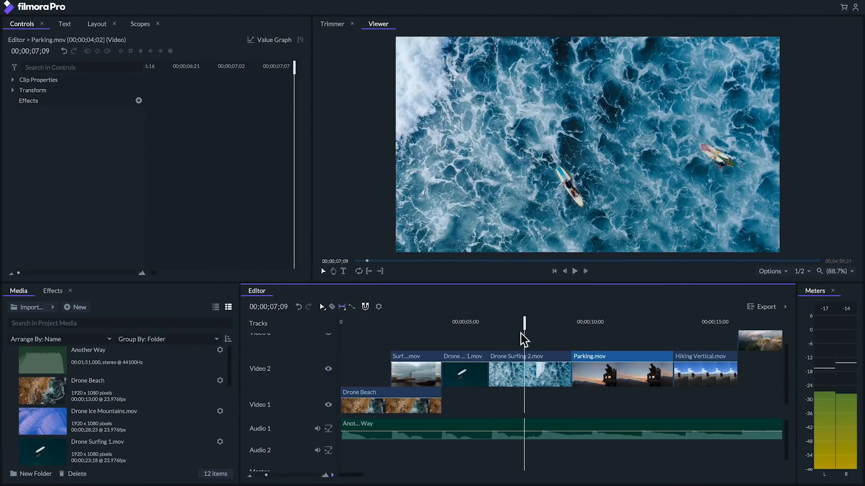
click(574, 271)
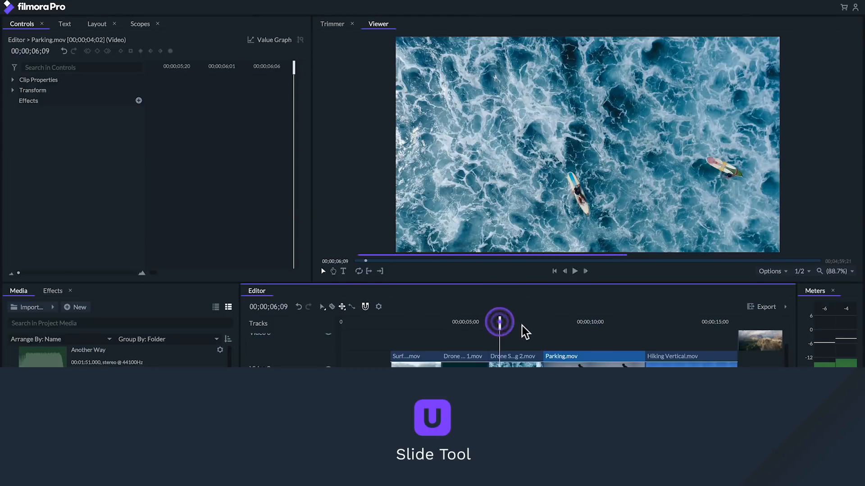
click(574, 271)
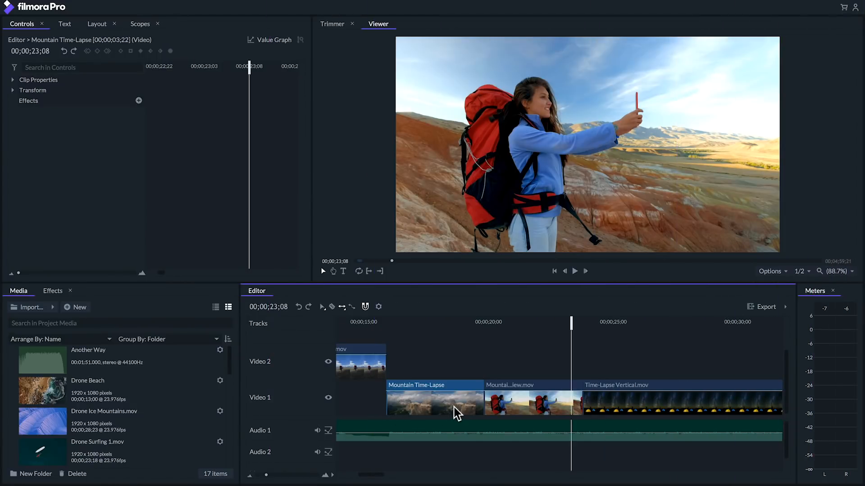
mouse_move(451, 414)
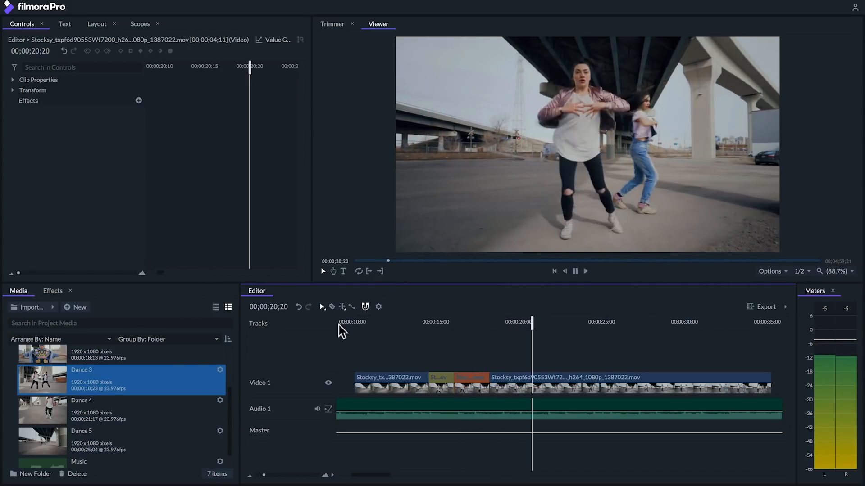
- Move the playhead to the start of the first Stocksy dance clip near ten seconds
click(358, 323)
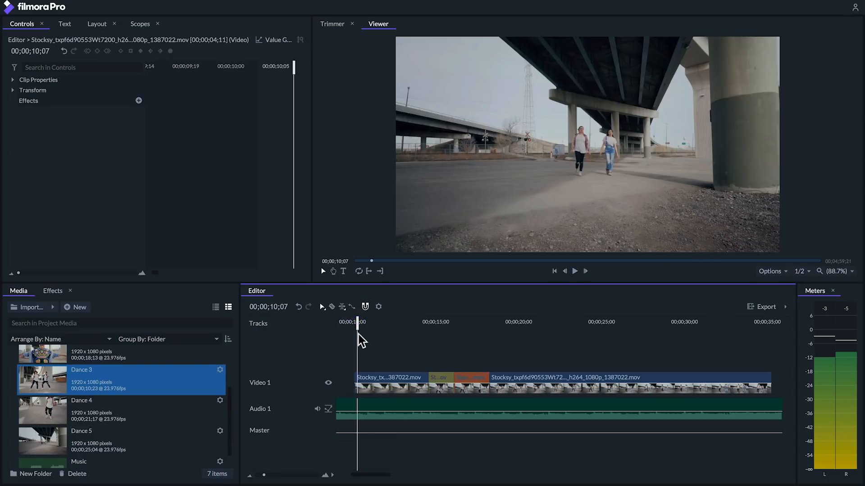
mouse_move(427, 377)
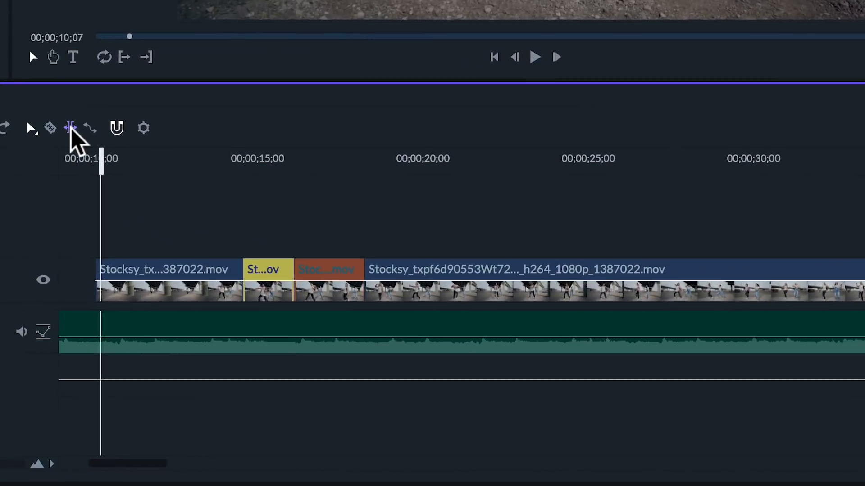
mouse_move(116, 232)
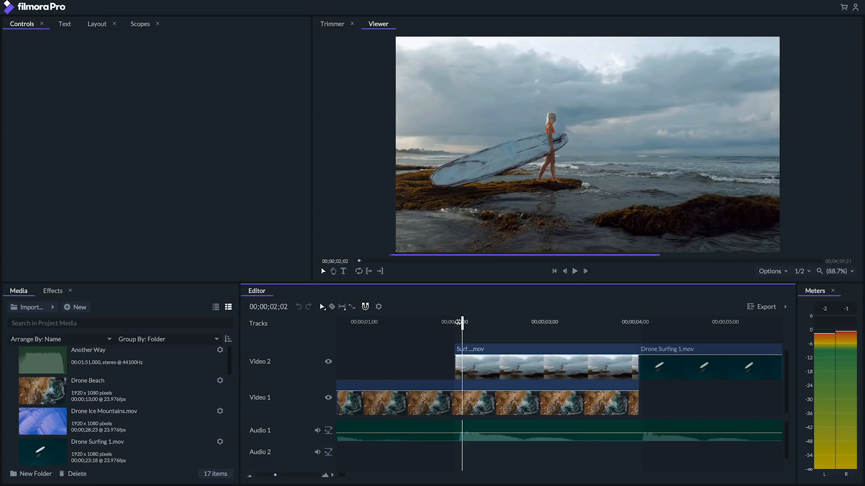
- Slice the Surf clip on Video 2 just after its start into two pieces
click(574, 271)
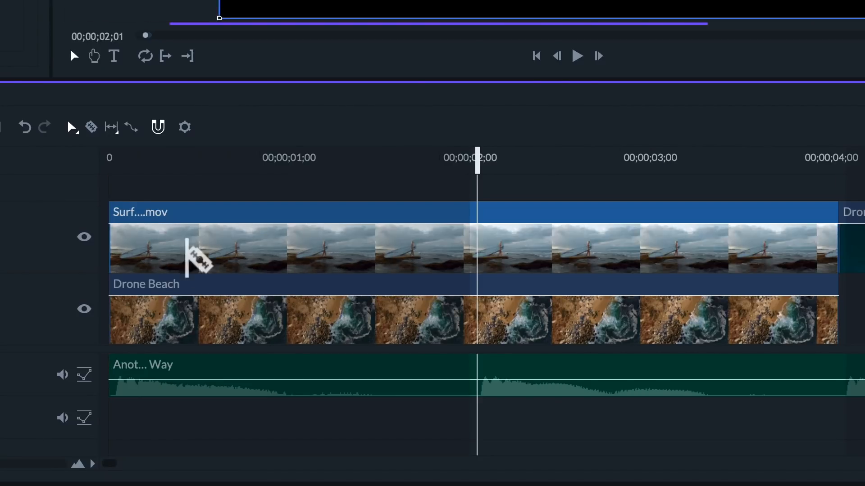
click(91, 127)
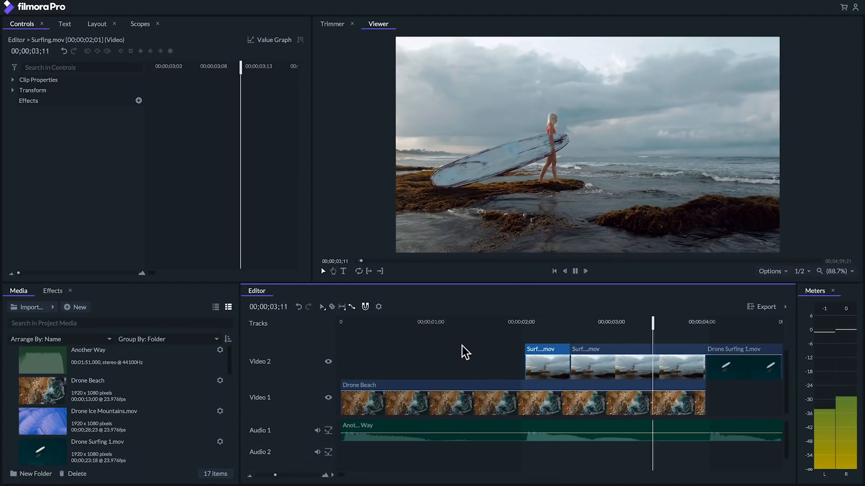
click(574, 272)
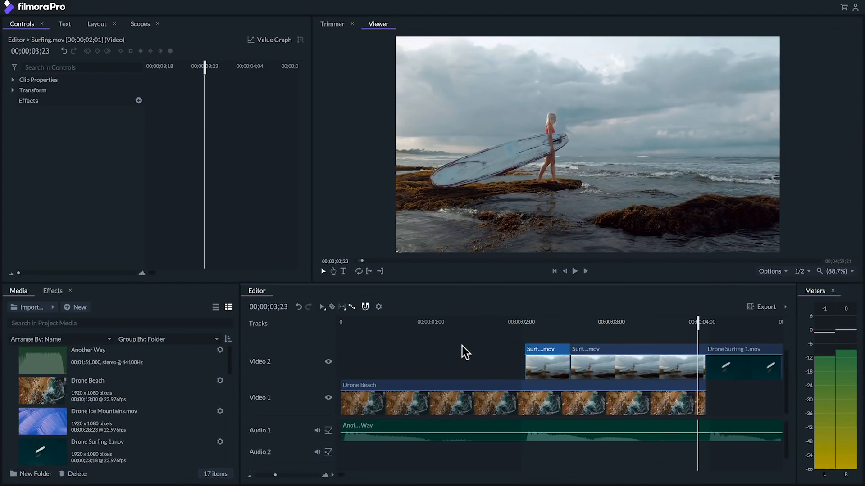